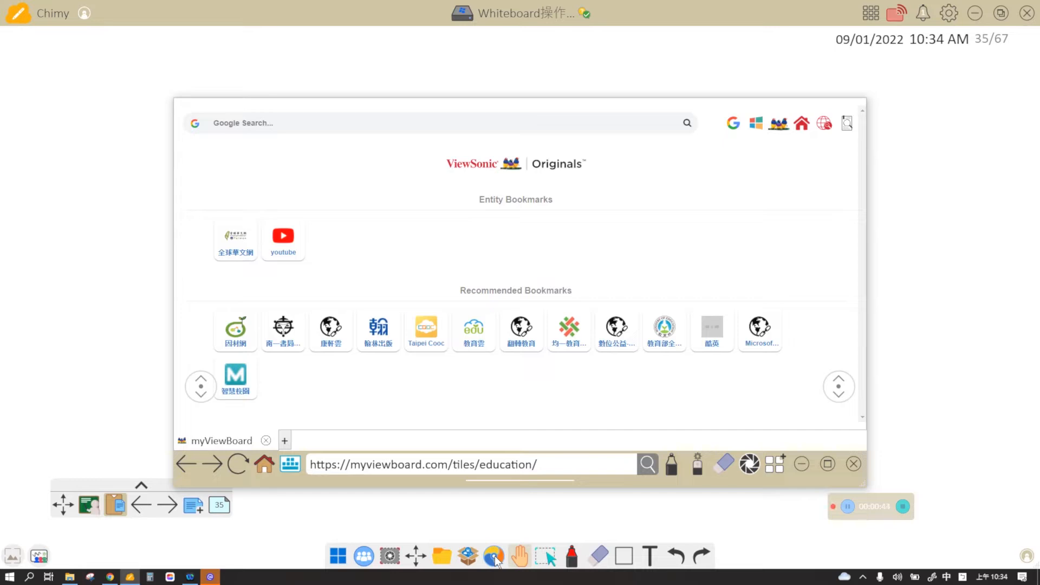
pyautogui.moveTo(696, 463)
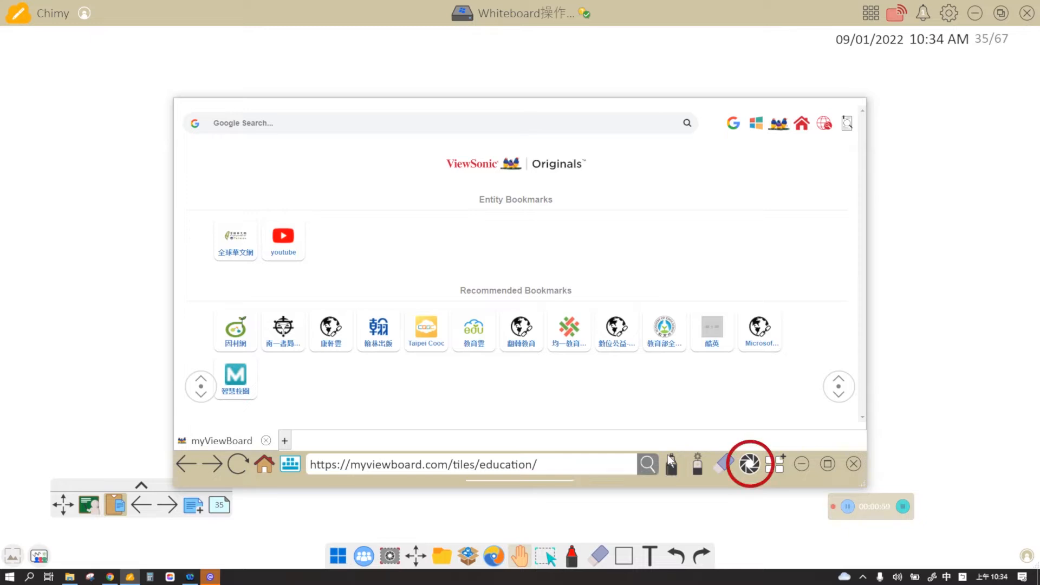
pyautogui.moveTo(748, 464)
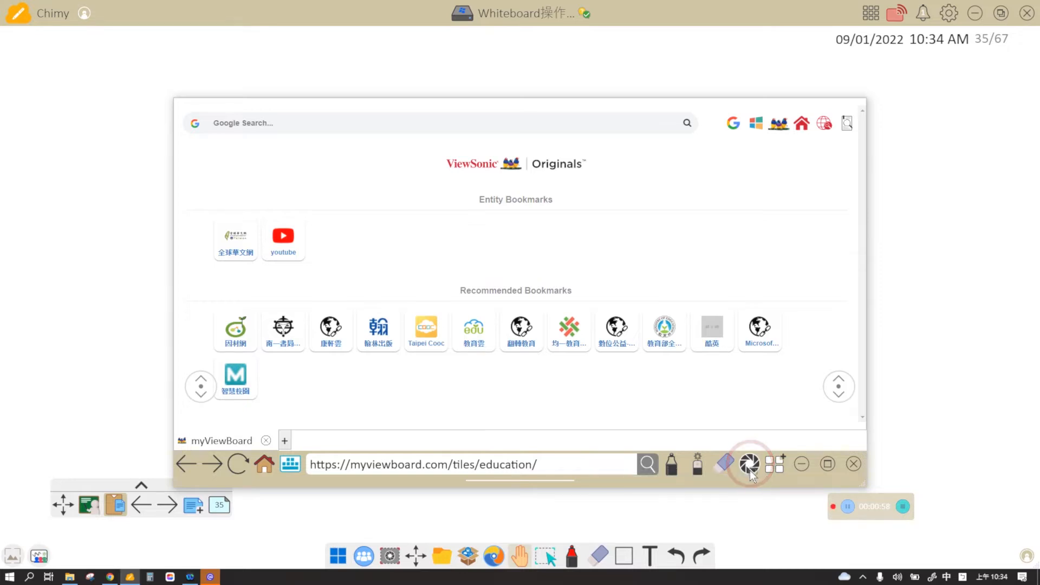
# Step: Capture the ViewSonic Originals bookmarks page as a snapshot and position it on the canvas
pyautogui.click(749, 464)
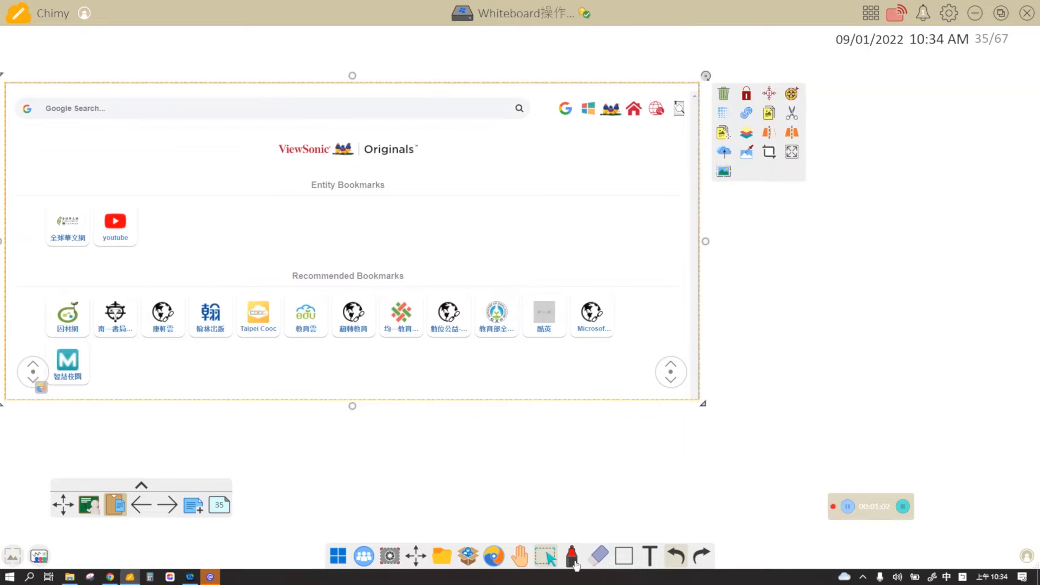
pyautogui.moveTo(358, 199); pyautogui.dragTo(503, 345)
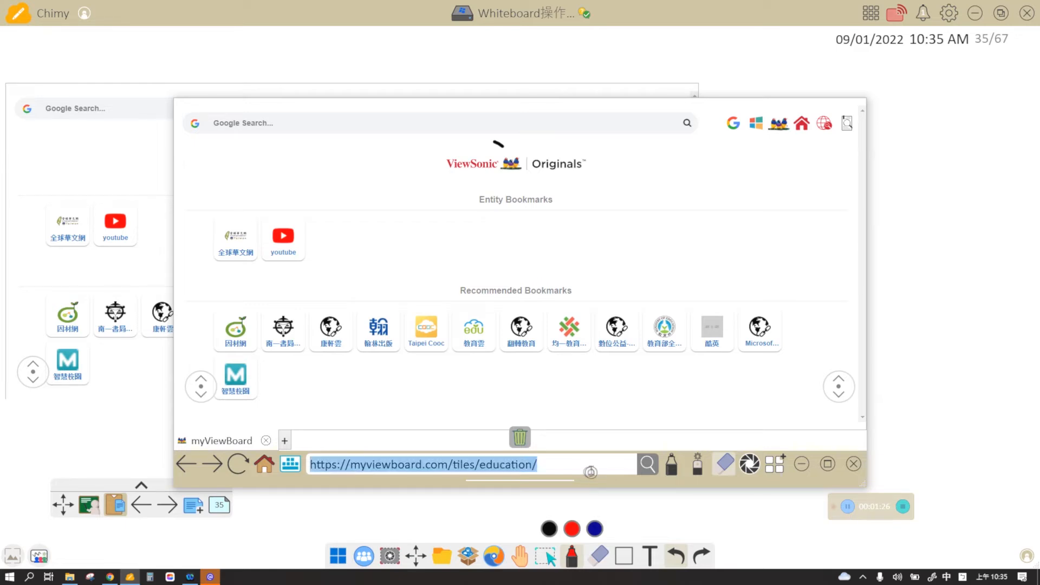
# Step: Search the web for 'scientific calculator' and choose the Desmos Scientific Calculator result
pyautogui.write('scientific calculator')
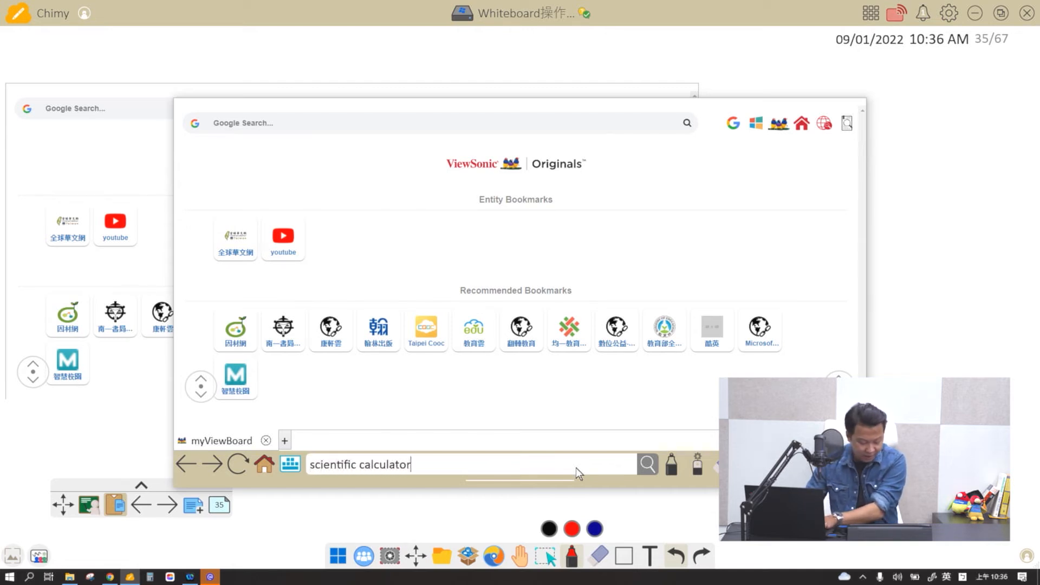
pyautogui.click(646, 464)
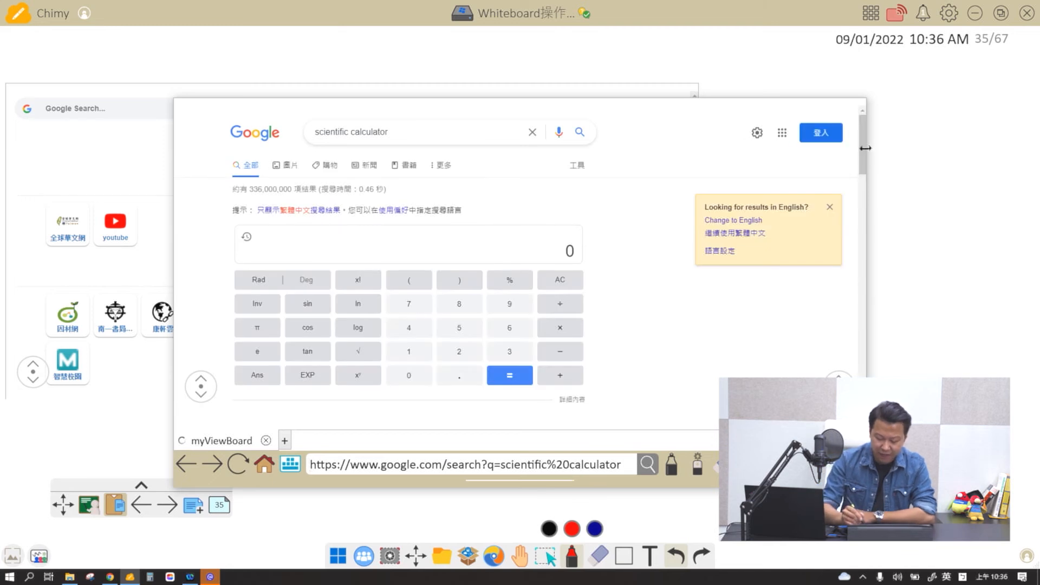
pyautogui.scroll(-3)
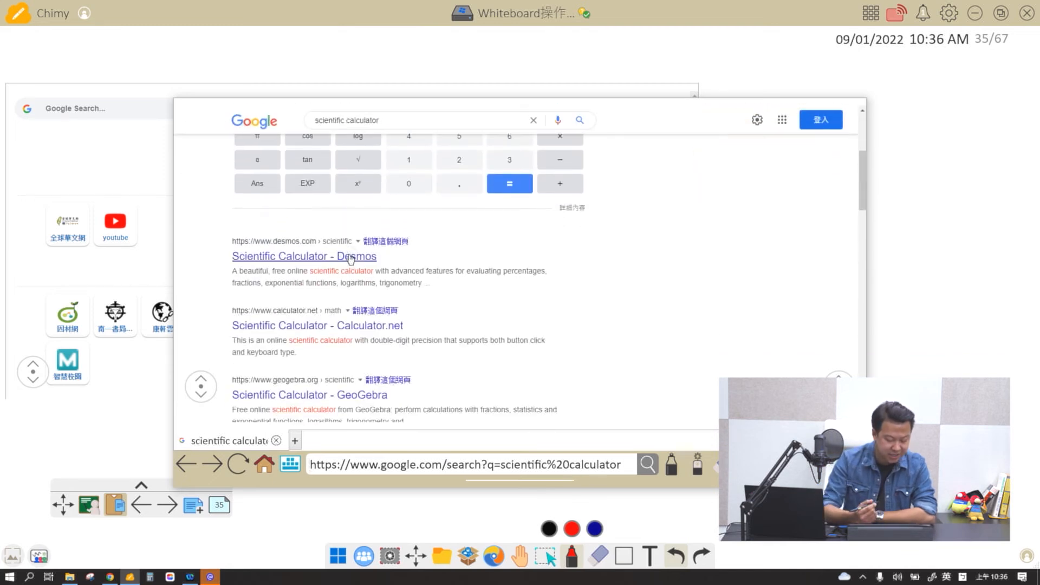
pyautogui.click(305, 256)
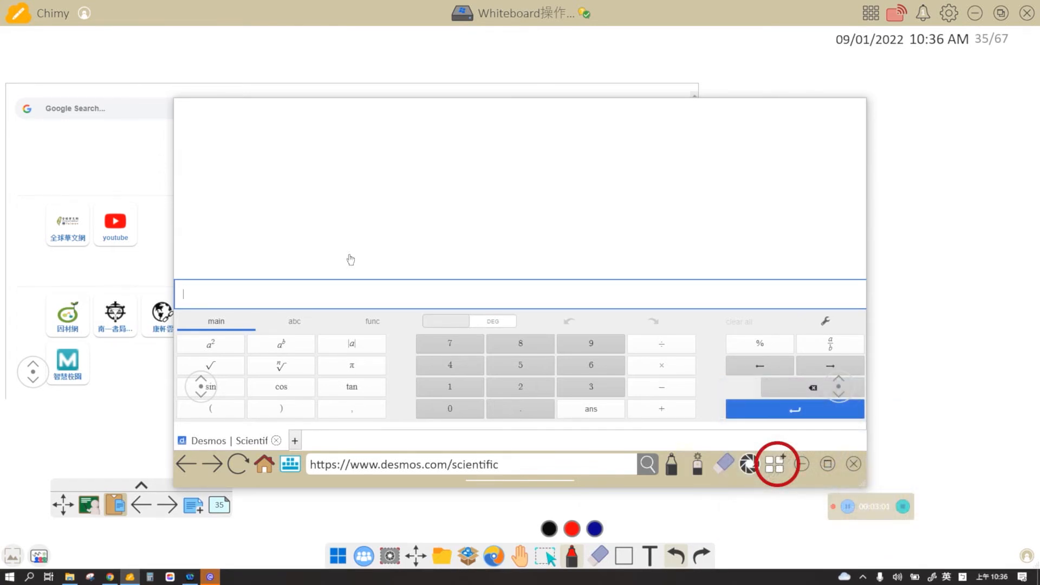
pyautogui.moveTo(777, 462)
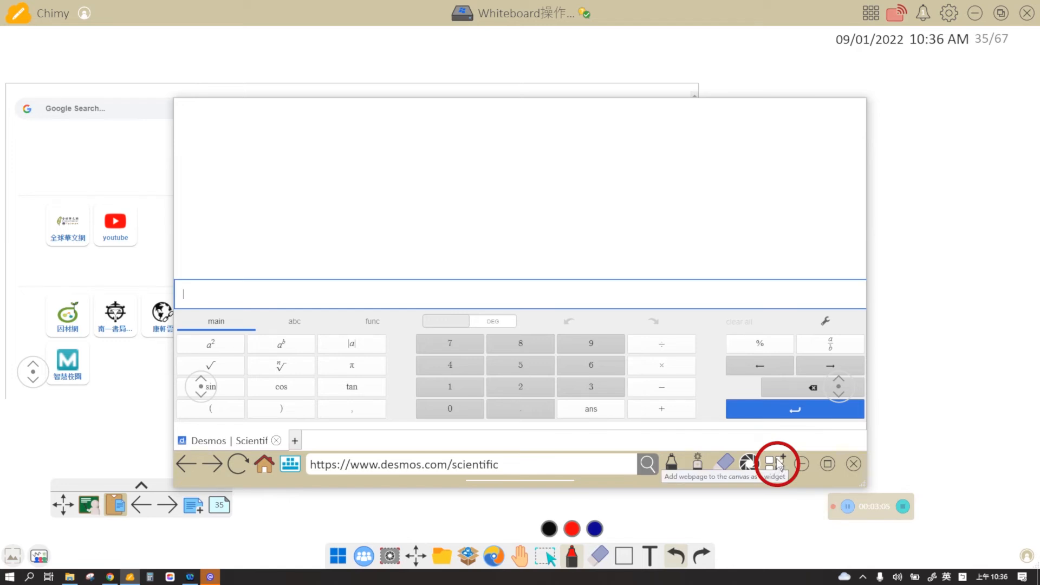
# Step: Add the Desmos scientific calculator page to the canvas as a widget
pyautogui.click(775, 462)
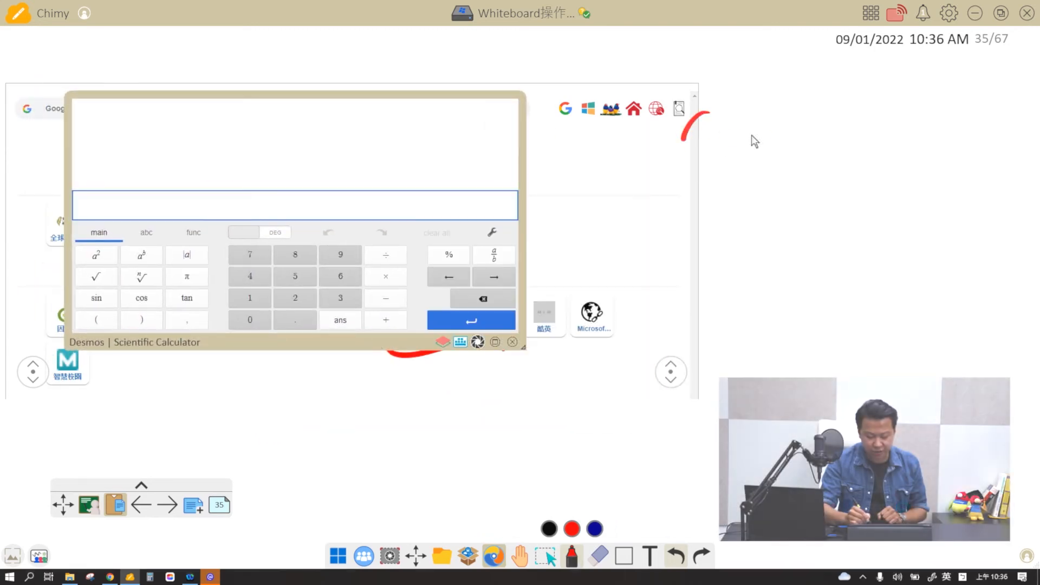
# Step: Draw a red pen line right of the screenshot and enter 45..2 into the calculator
pyautogui.moveTo(710, 129); pyautogui.dragTo(968, 235)
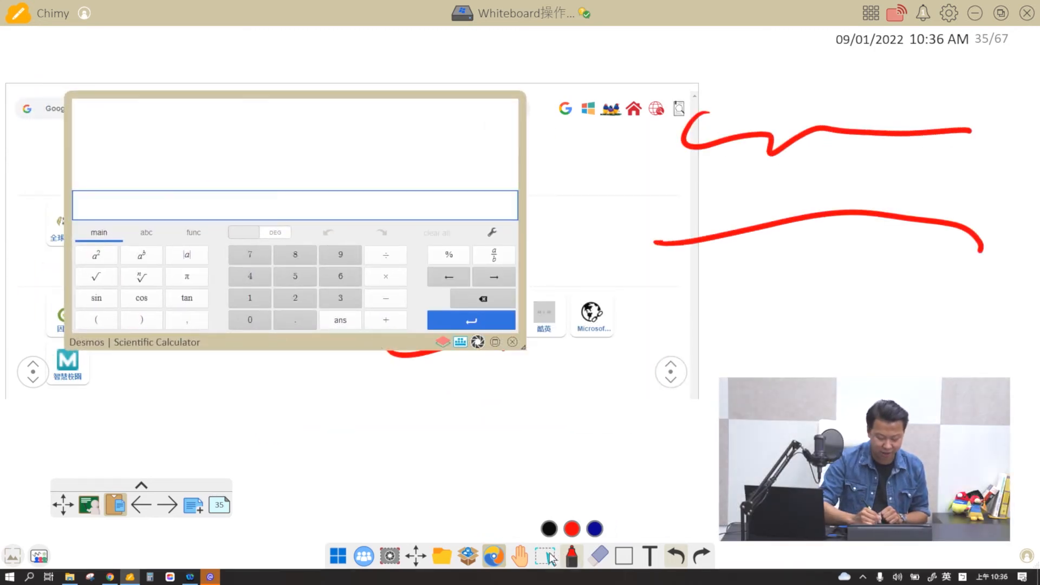
pyautogui.write('45..2')
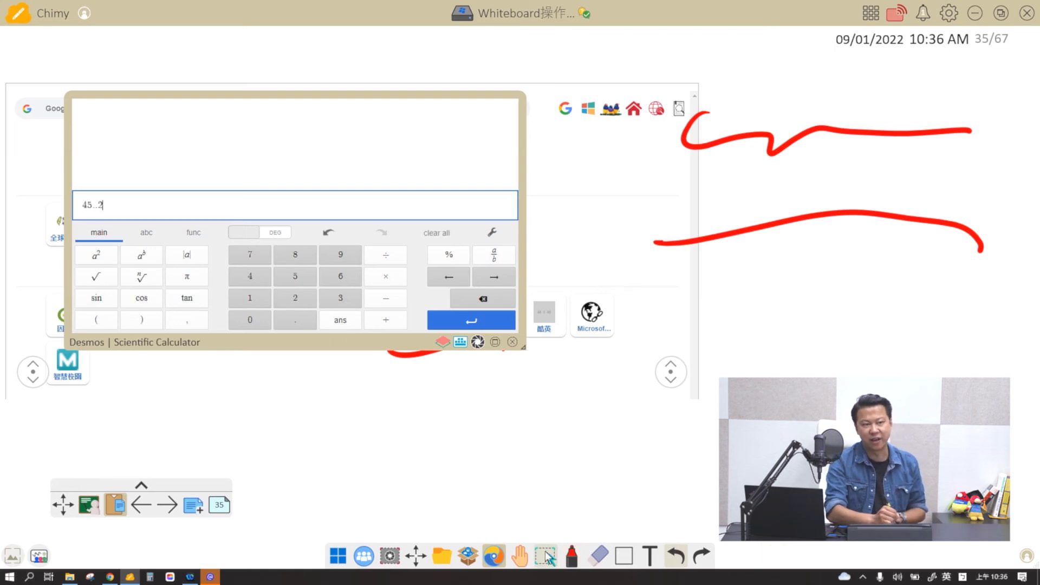